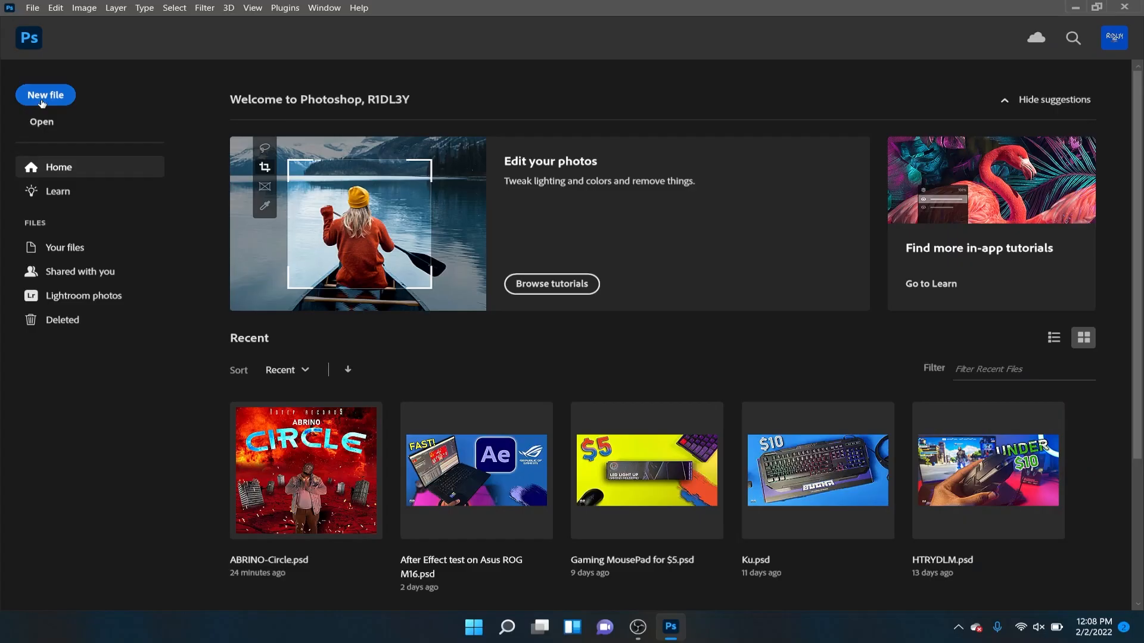
Create a blank 1920x1080, 72 ppi document from the HDTV 1080p preset
left_click(44, 96)
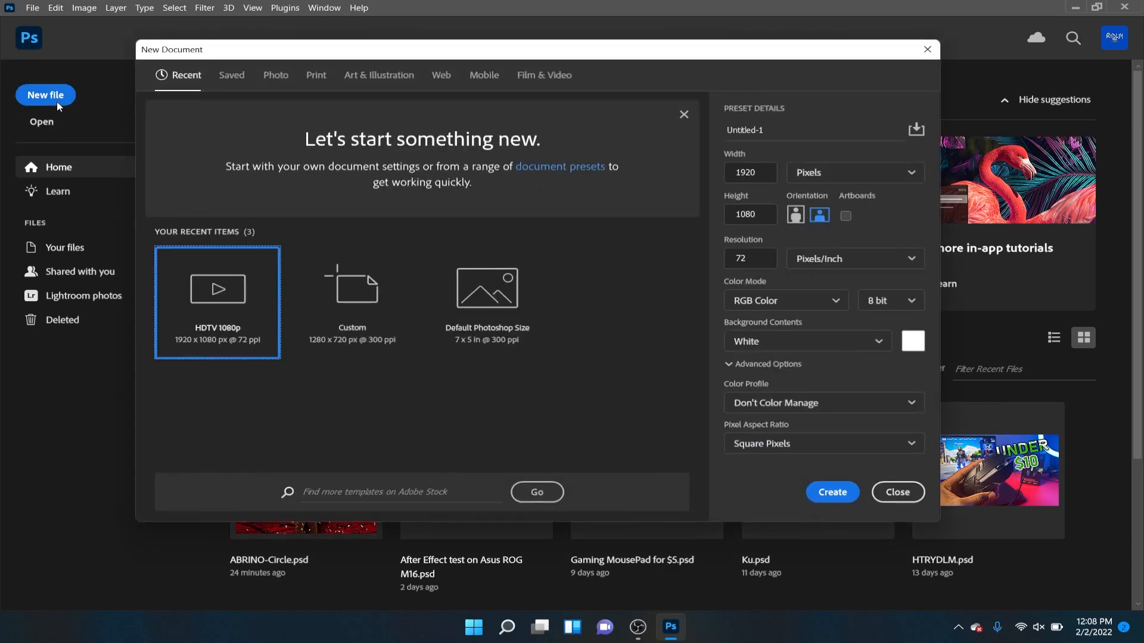
mouse_move(486, 287)
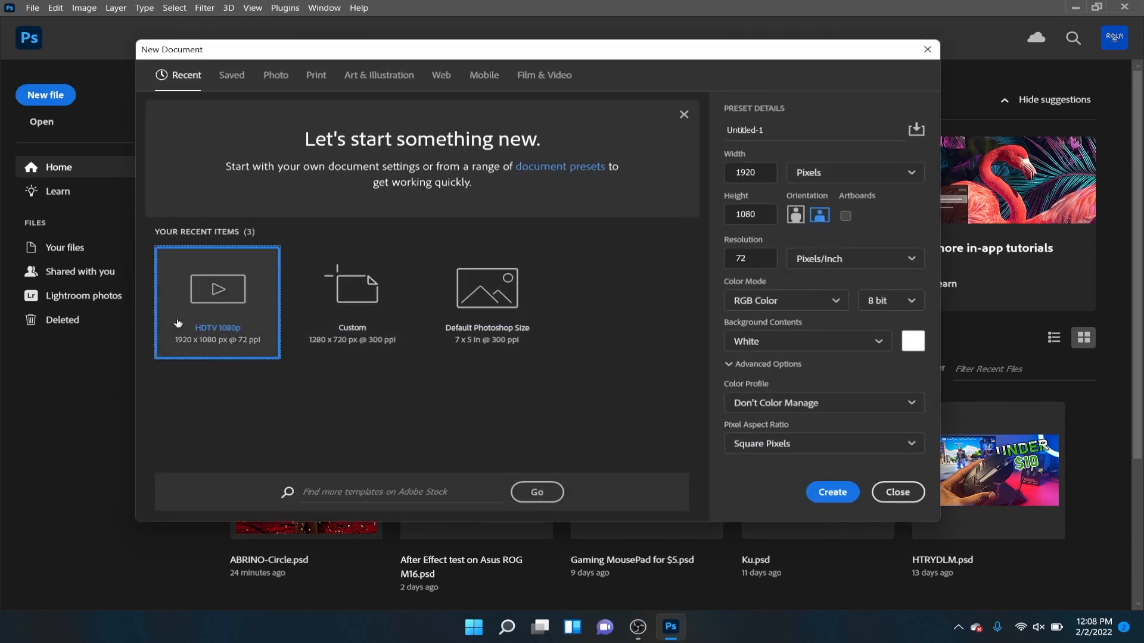
left_click(830, 492)
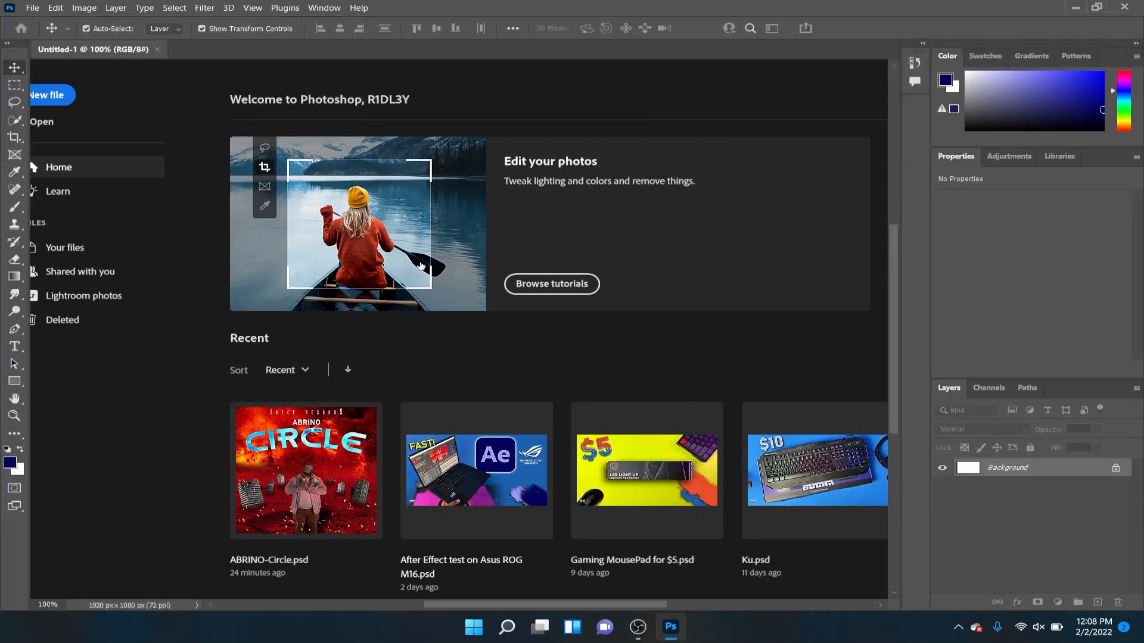